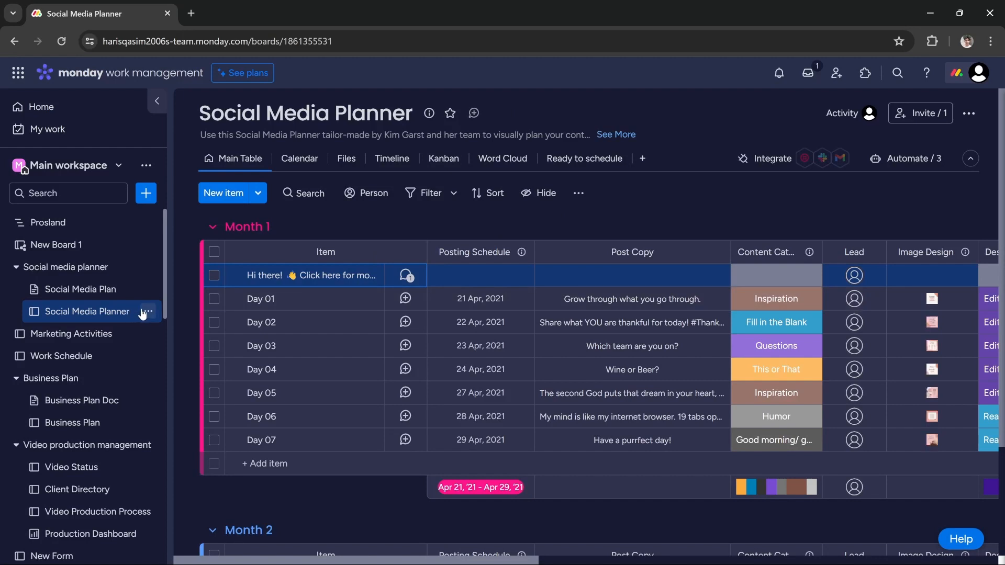
Archive the Social Media Planner board from its sidebar options menu
click(148, 312)
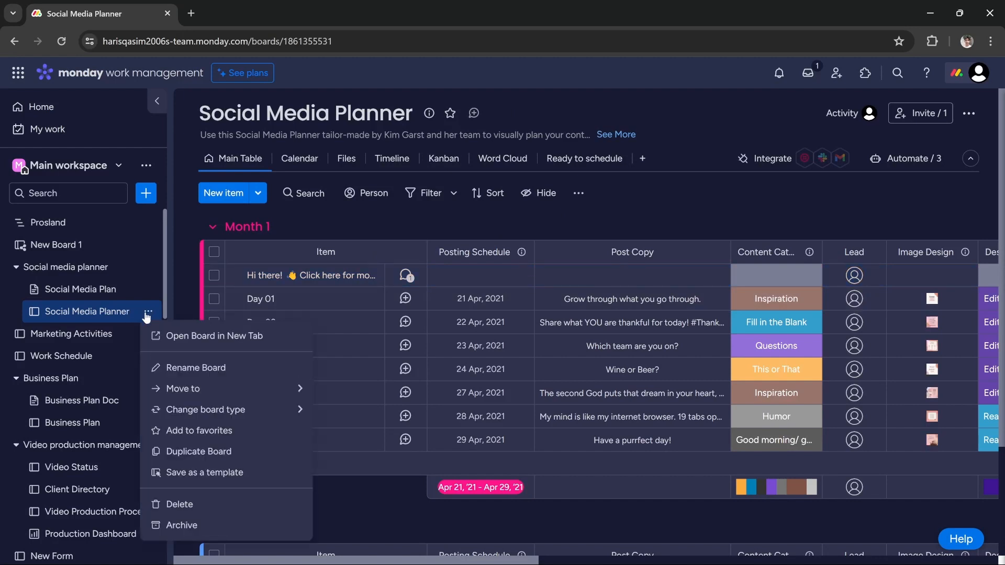
mouse_move(247, 472)
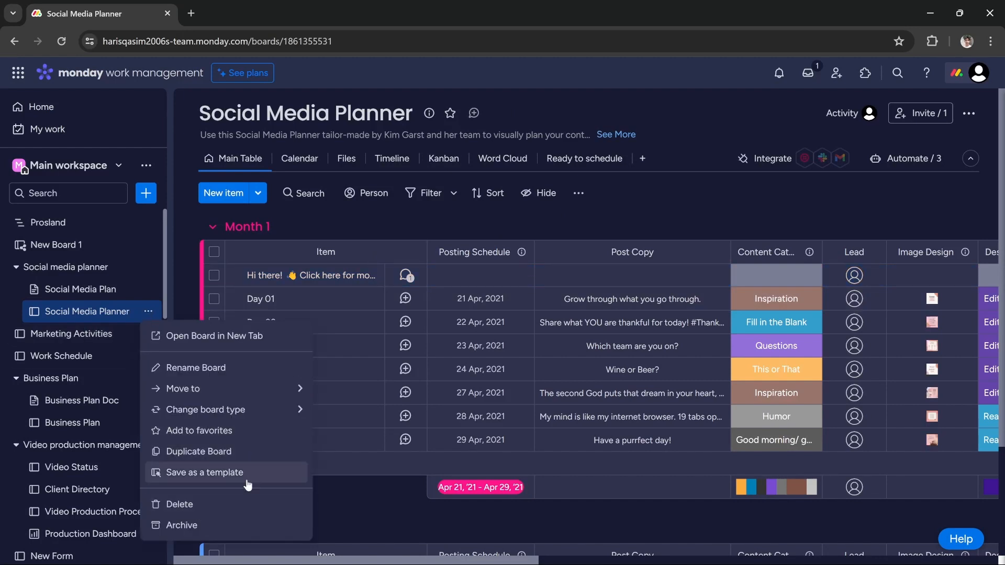
click(181, 525)
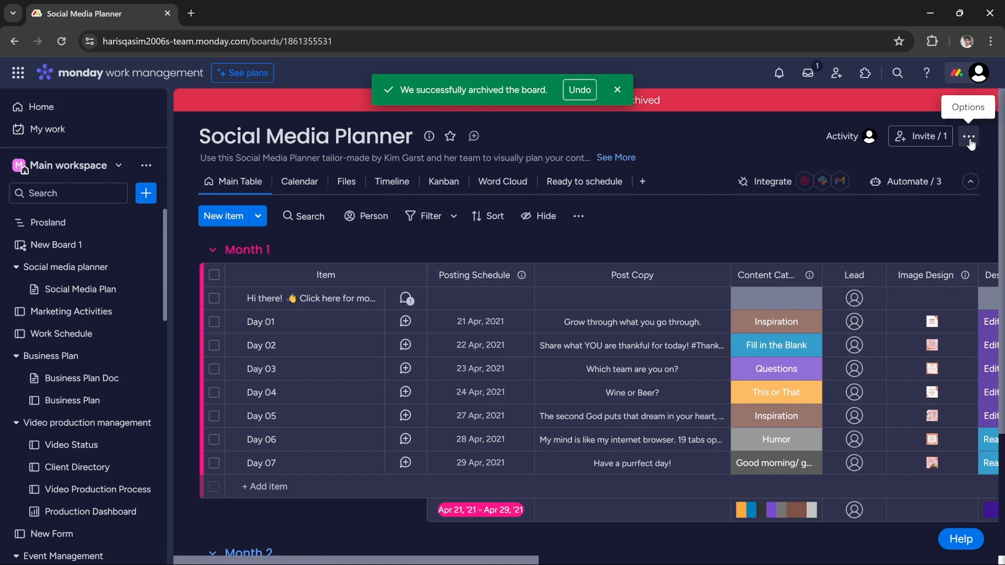
Open the Archive window from the board's options, listing Social Media Planner as archived
click(968, 136)
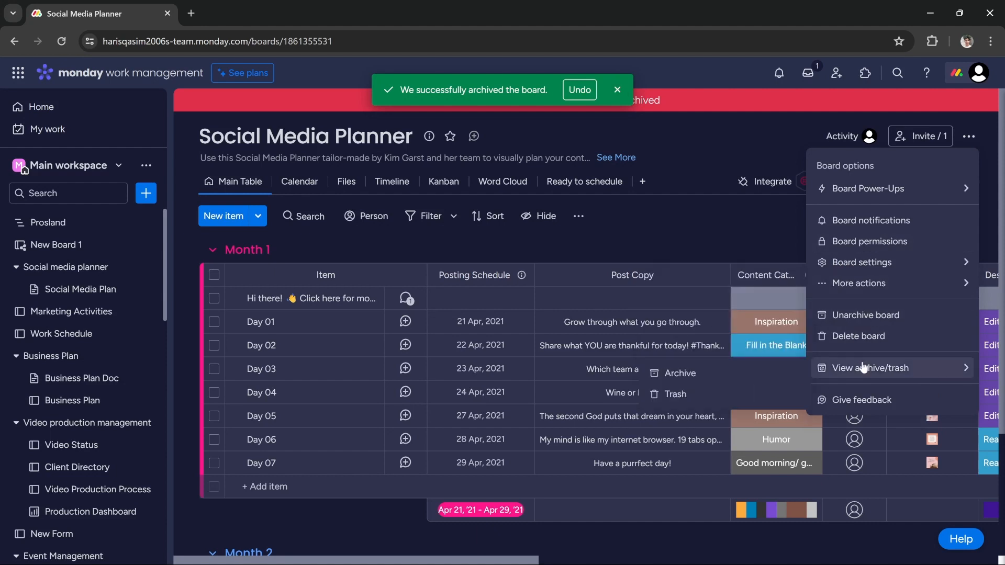
mouse_move(881, 374)
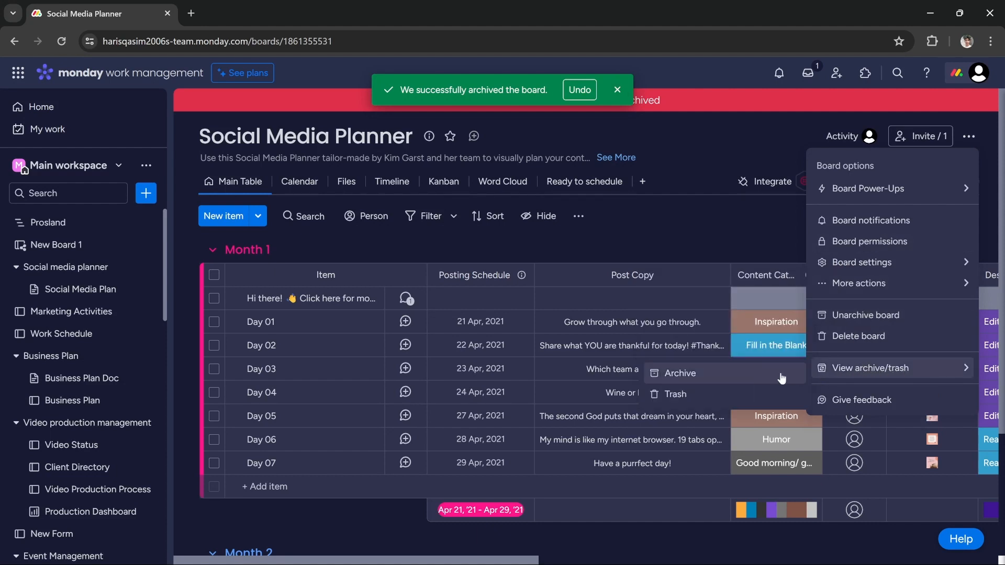
click(869, 367)
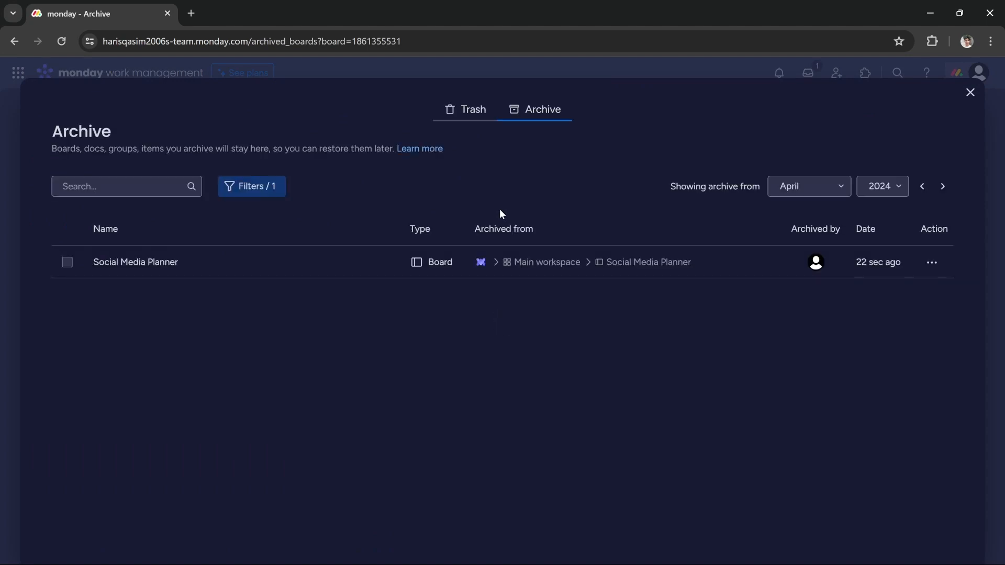
mouse_move(102, 267)
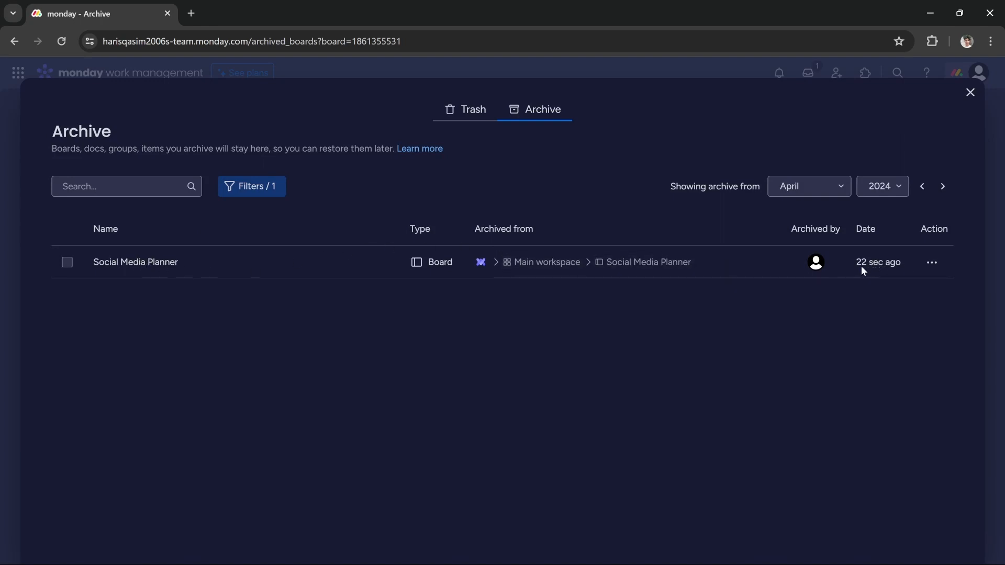
mouse_move(472, 109)
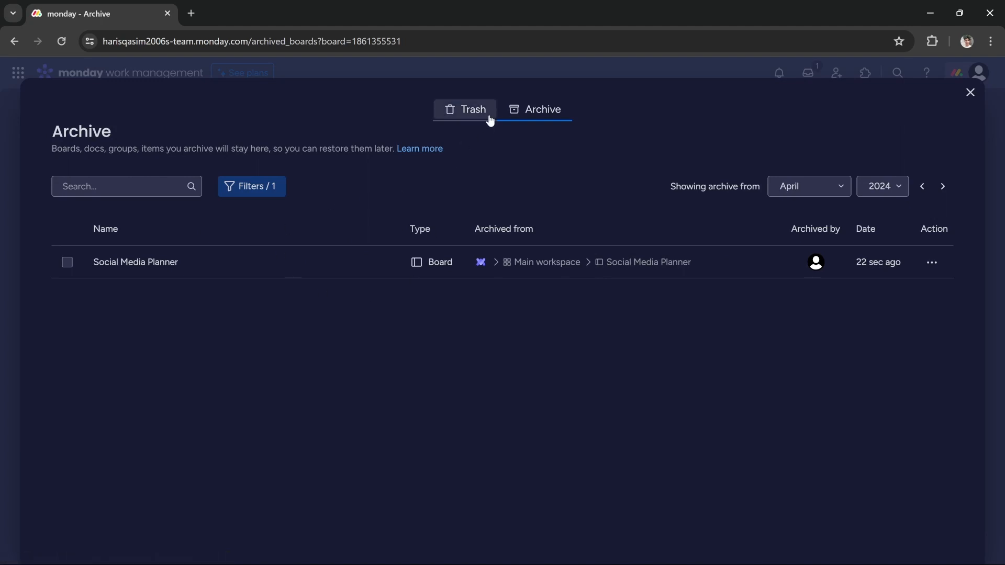
Select the archived Social Media Planner board so the Restore bar appears
click(67, 261)
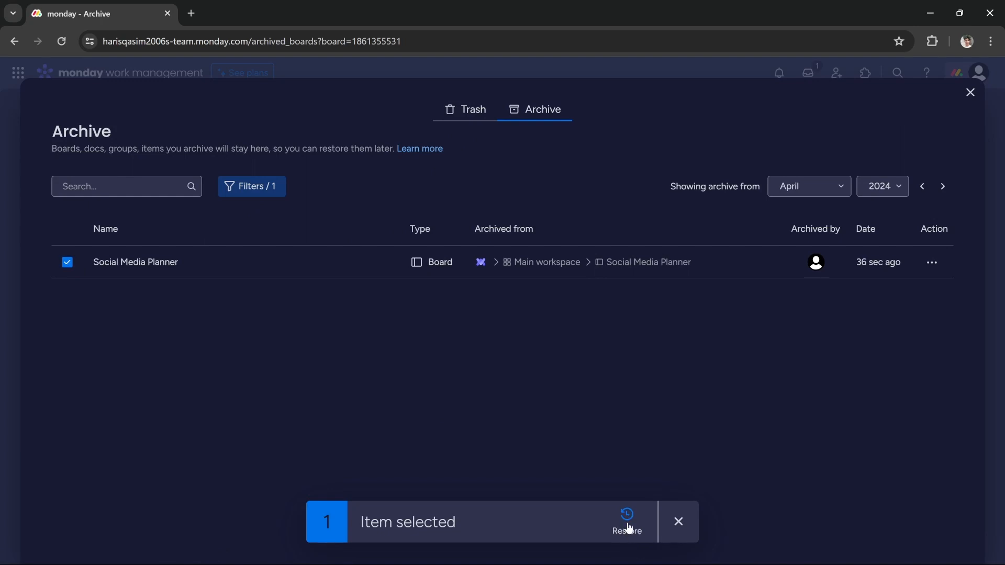
mouse_move(77, 265)
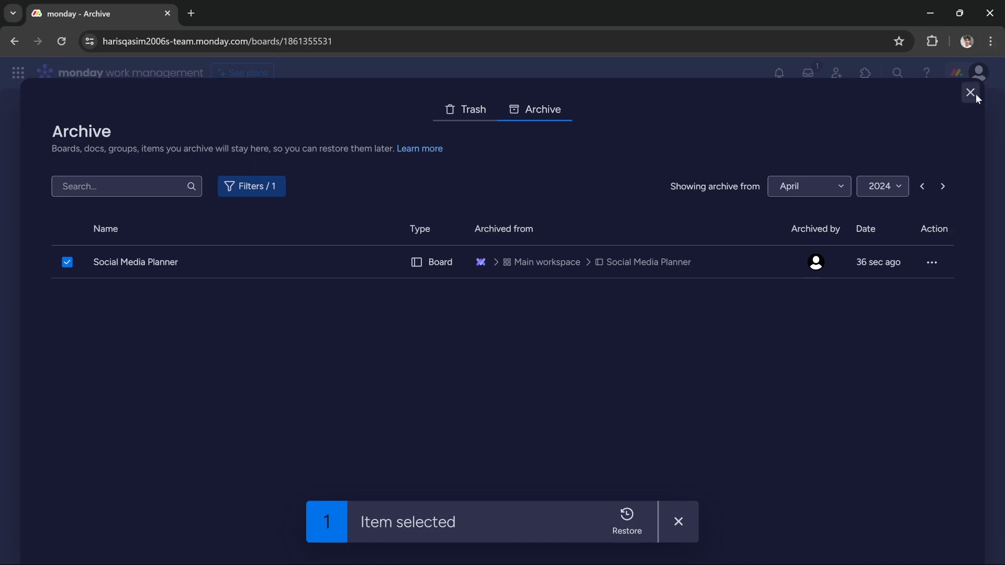
Close the Archive window and return to the archived Social Media Planner board
click(970, 94)
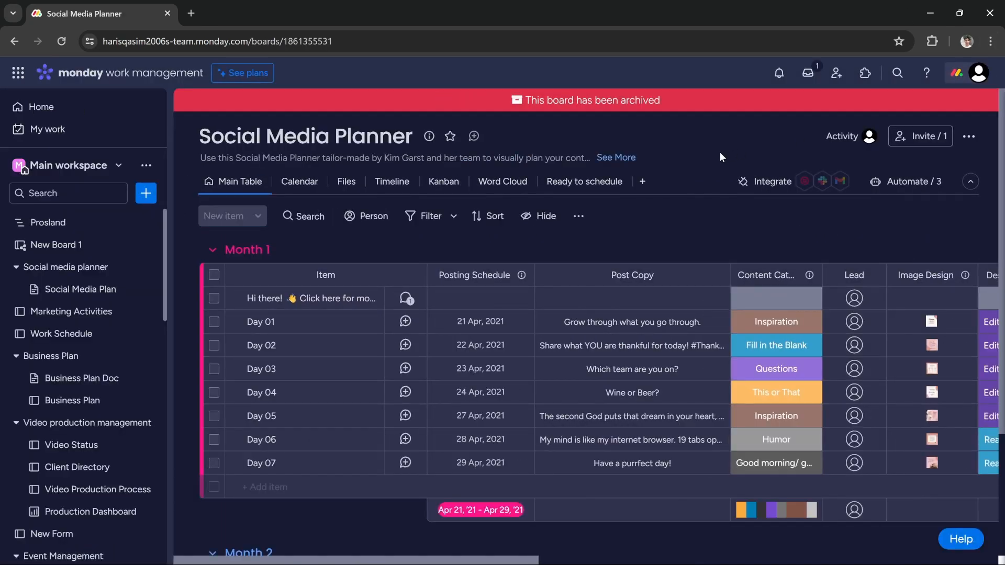